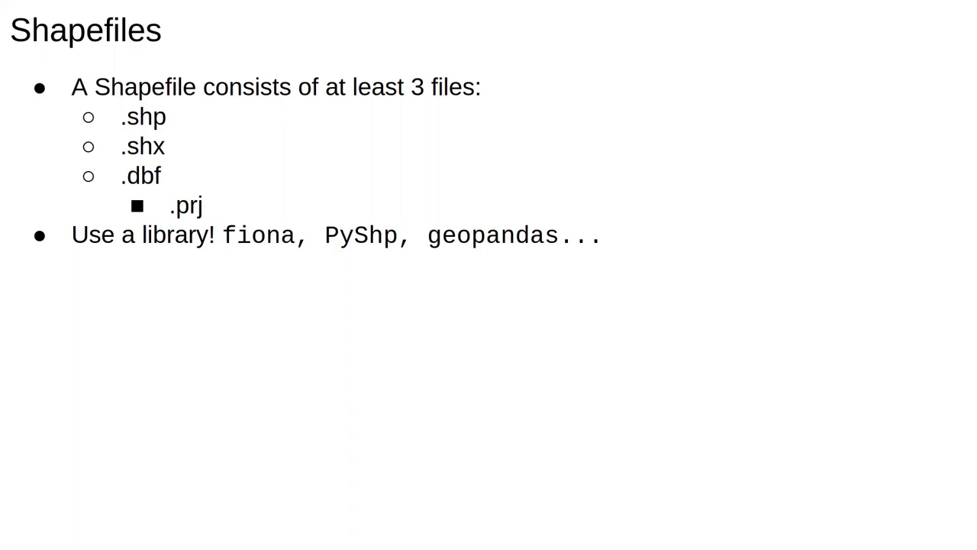
type("http://thematicmapping.org/about/")
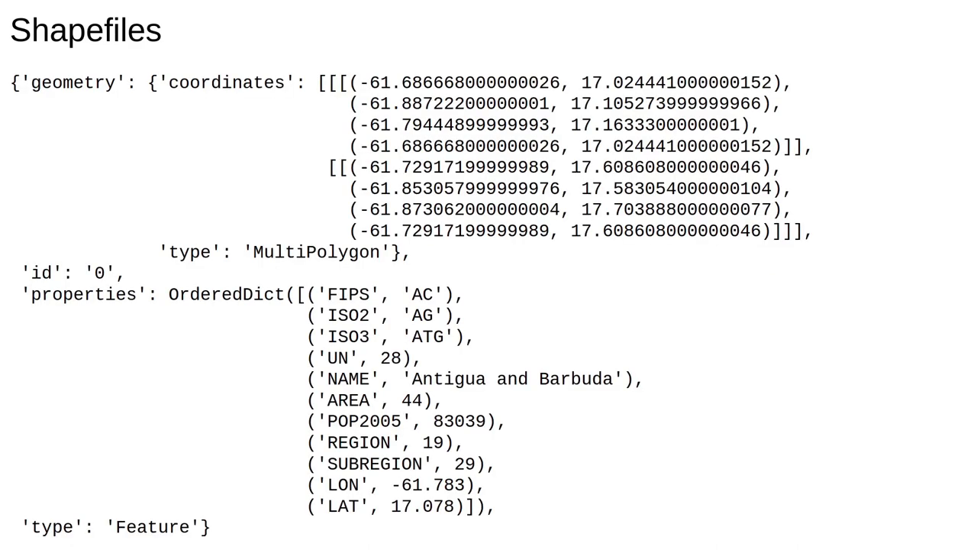
left_click_drag(10, 82, 409, 252)
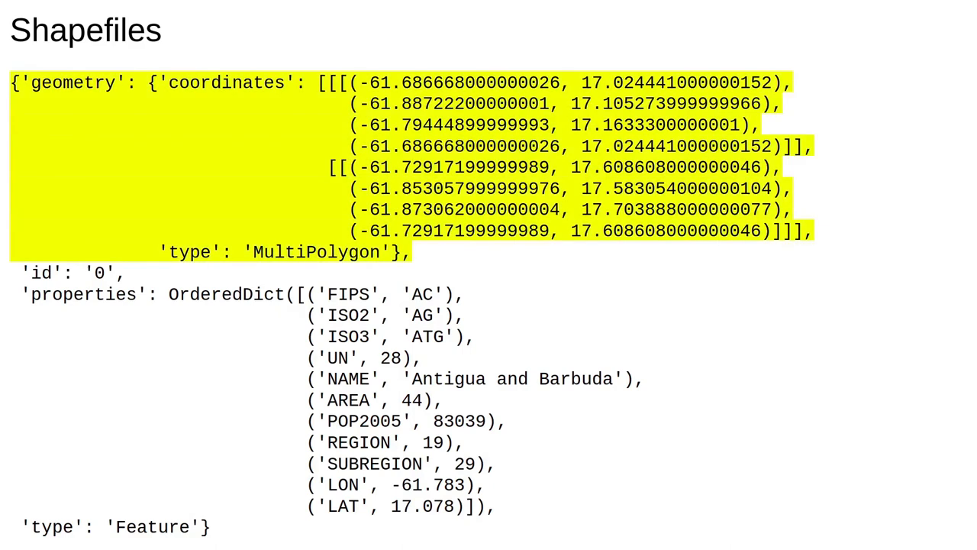